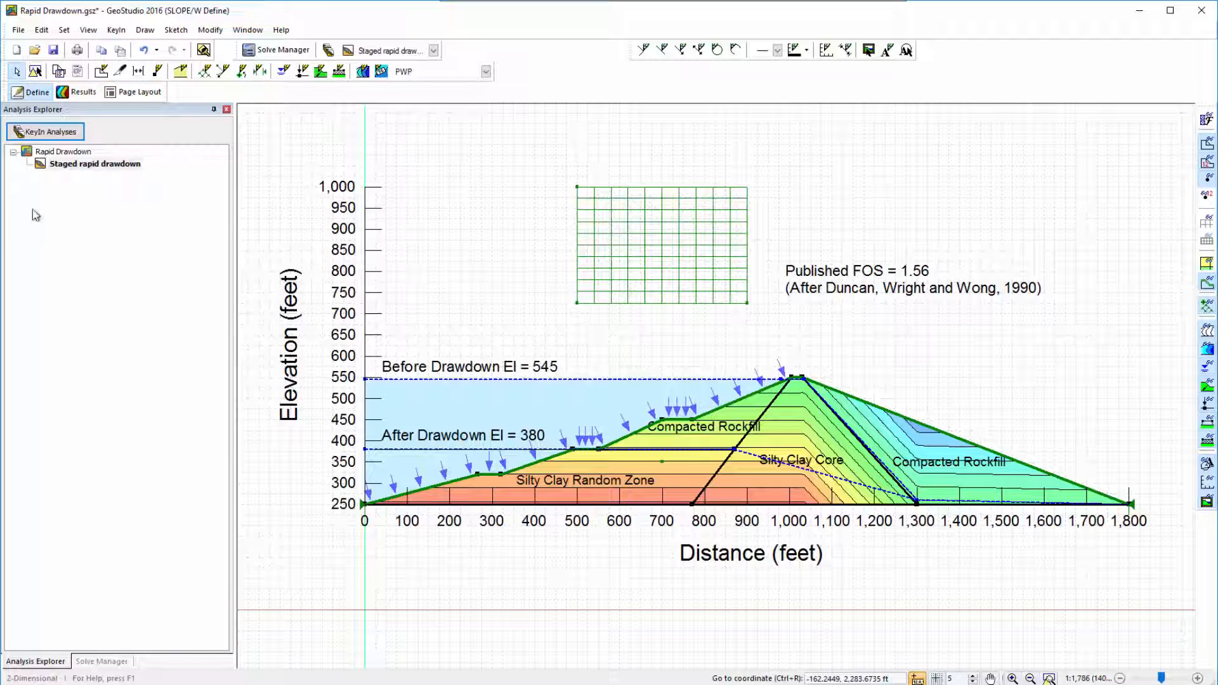
# - Show the rapid drawdown results on a legal landscape page layout
pyautogui.click(140, 92)
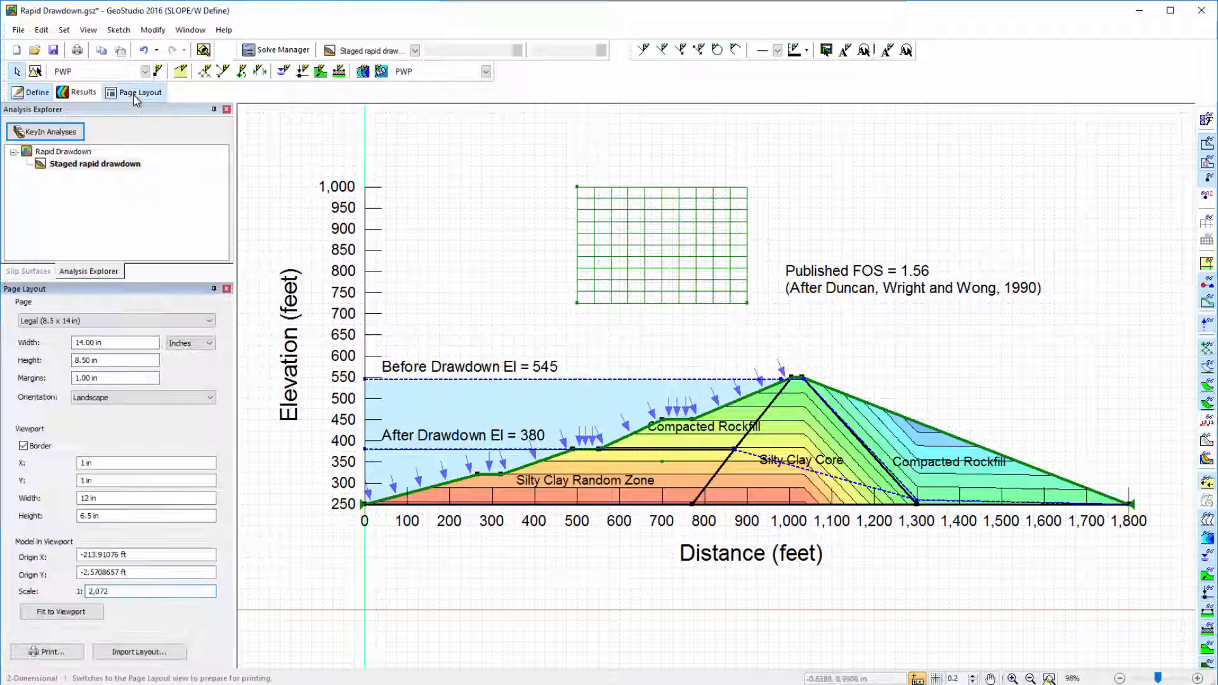
pyautogui.click(78, 91)
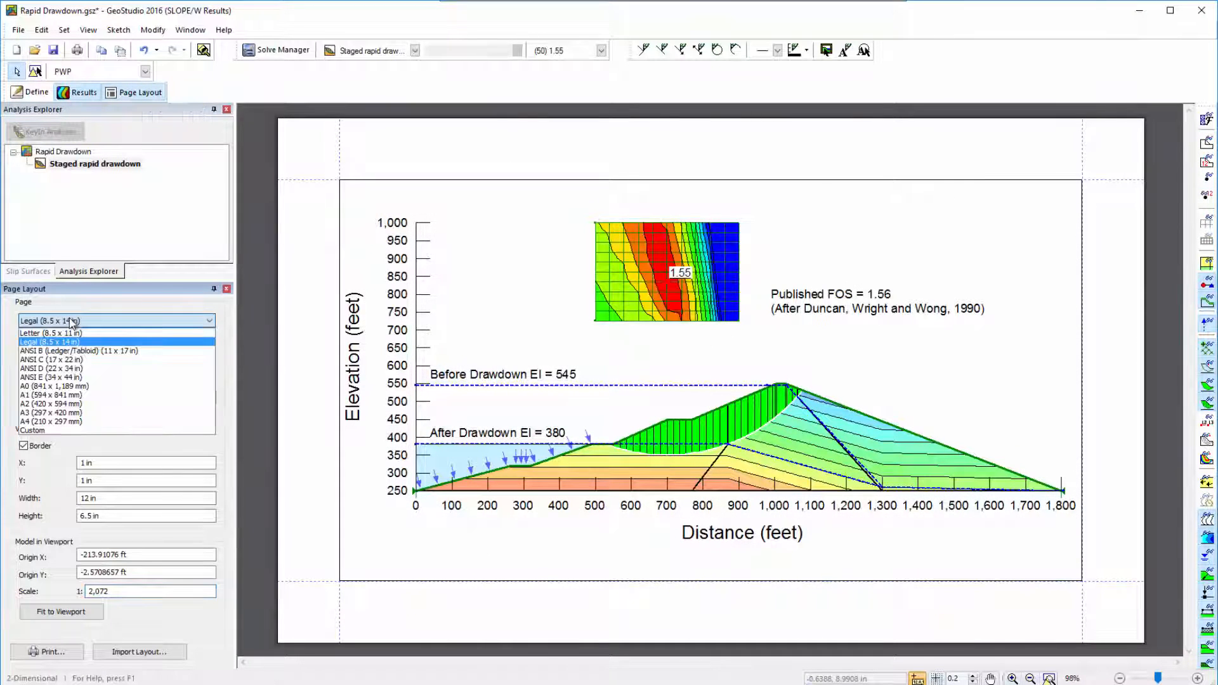
pyautogui.click(117, 319)
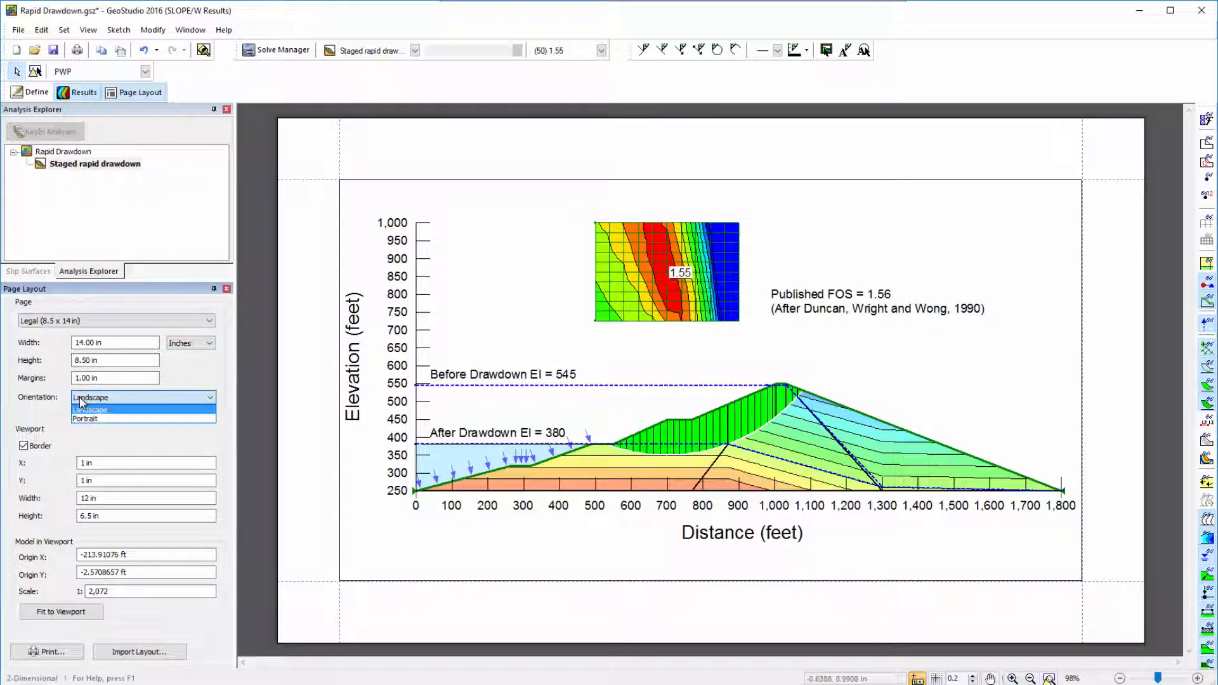
pyautogui.click(92, 397)
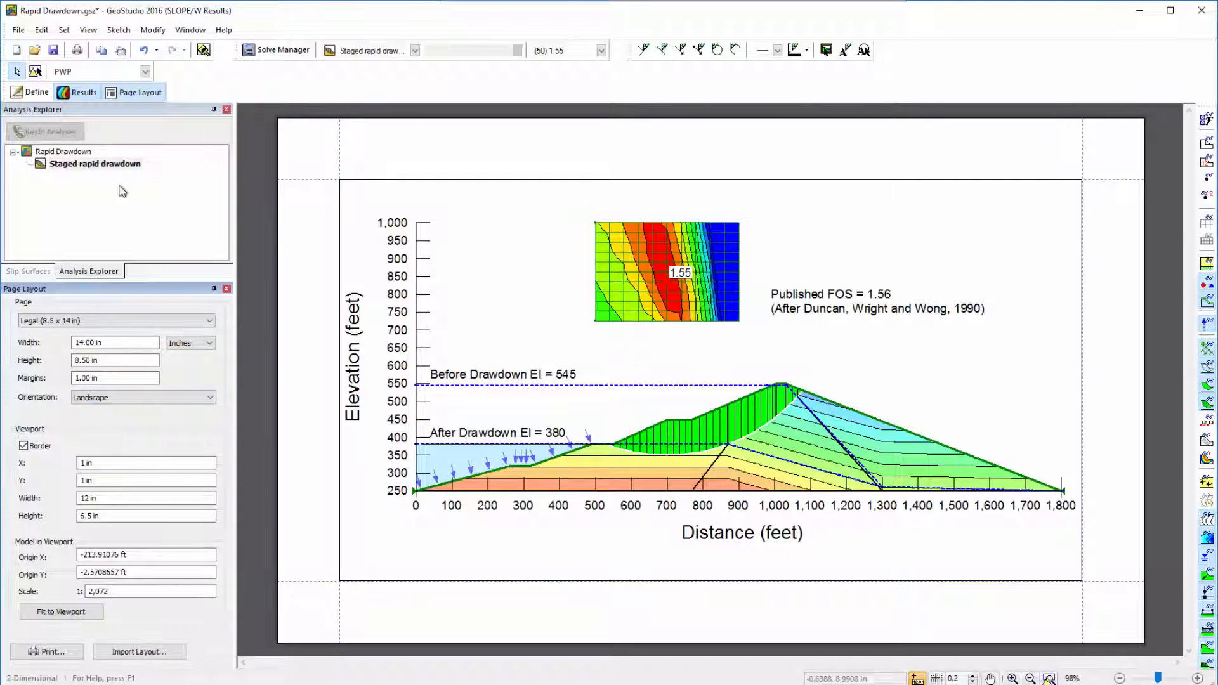
# - Resize the viewport narrower via Modify Objects and refit the drawing inside it
pyautogui.click(154, 29)
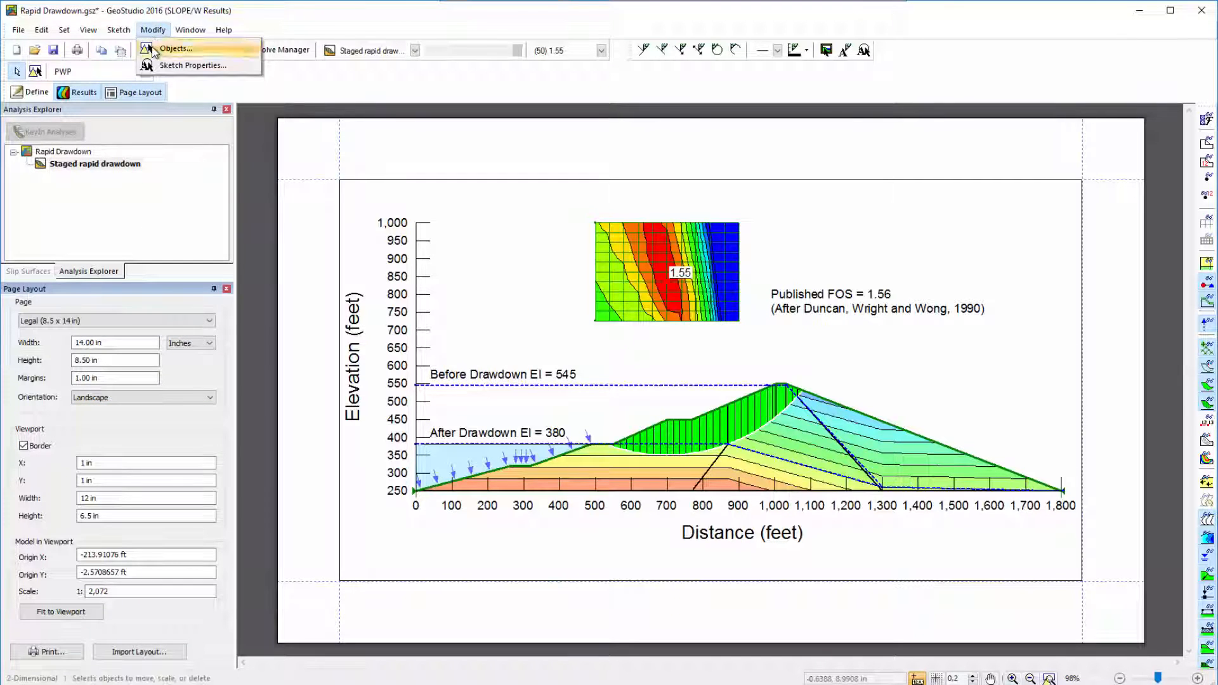
pyautogui.click(174, 50)
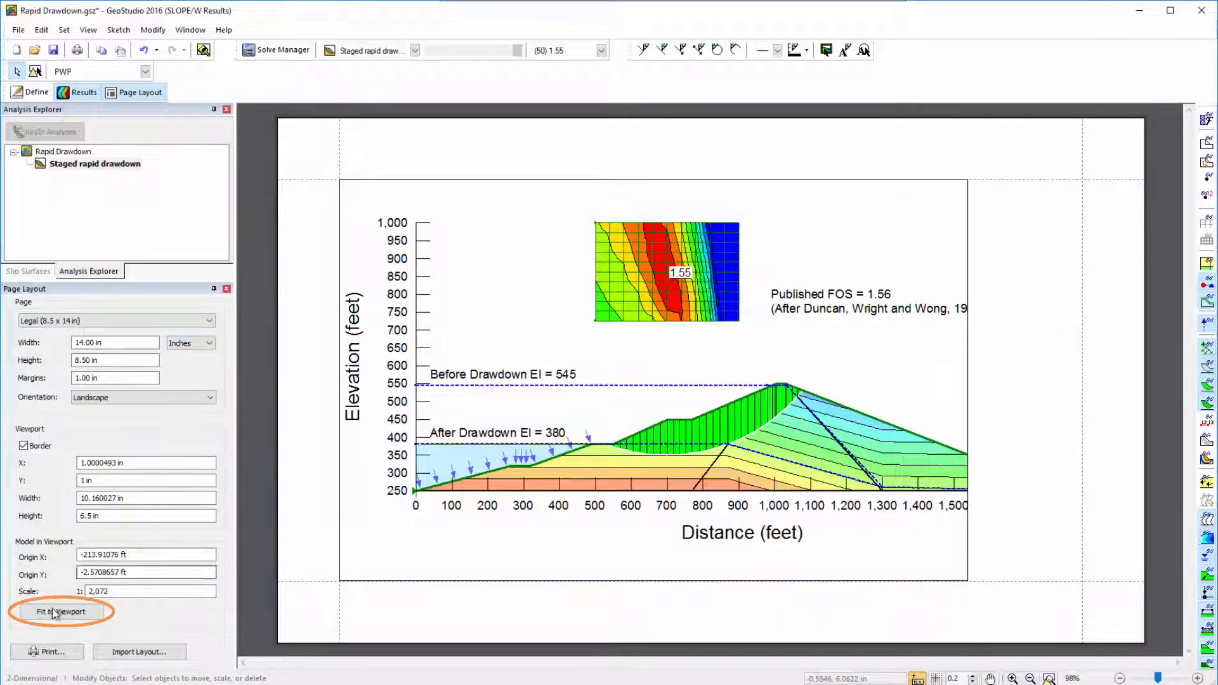
pyautogui.click(60, 611)
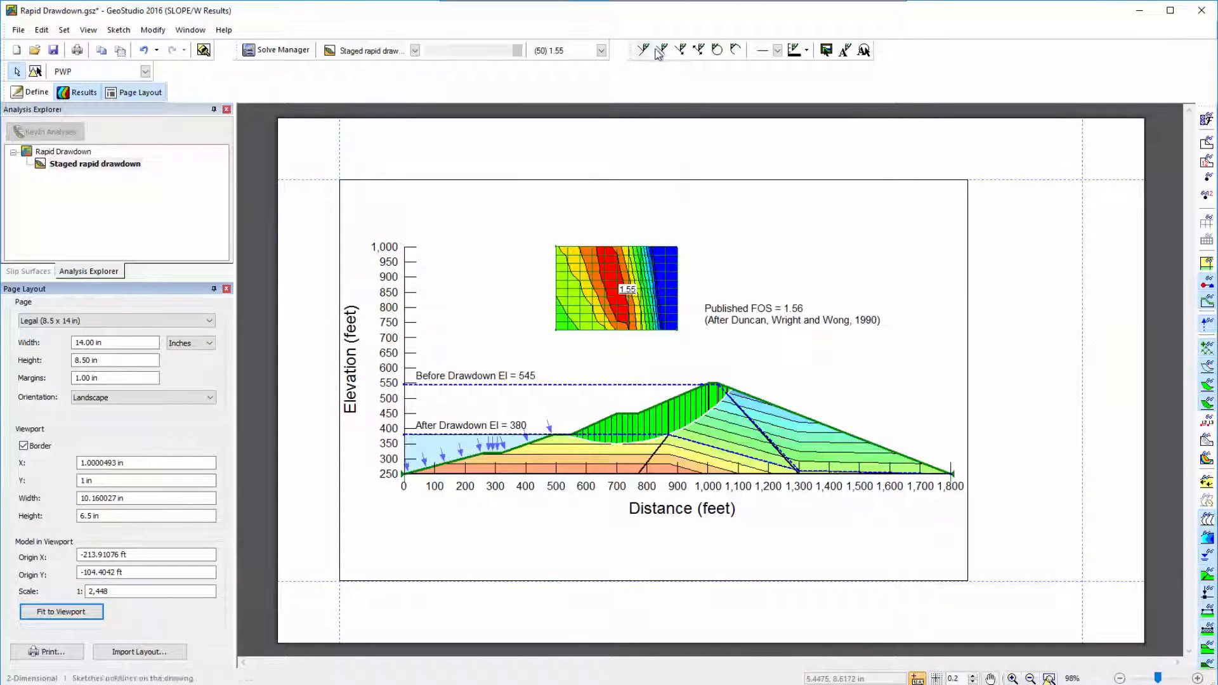
pyautogui.click(662, 50)
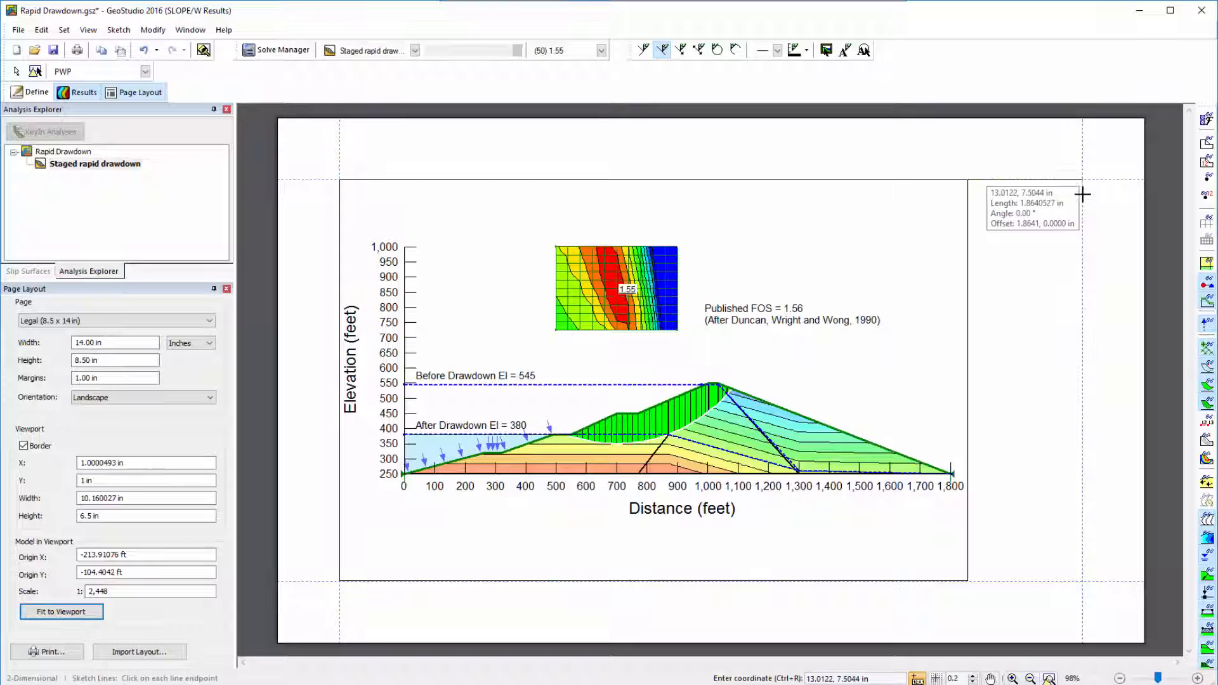
pyautogui.moveTo(140, 651)
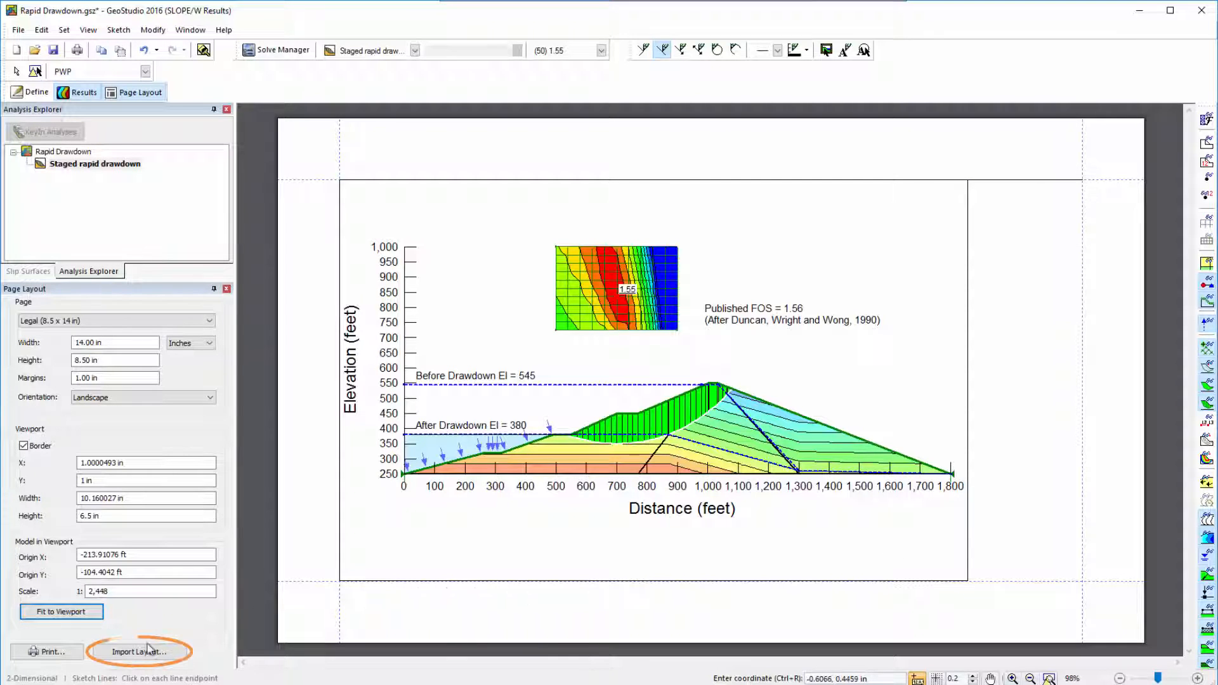
# - Import the Metric - A3.gsz layout template and set the title-block scale to 1,800
pyautogui.click(139, 651)
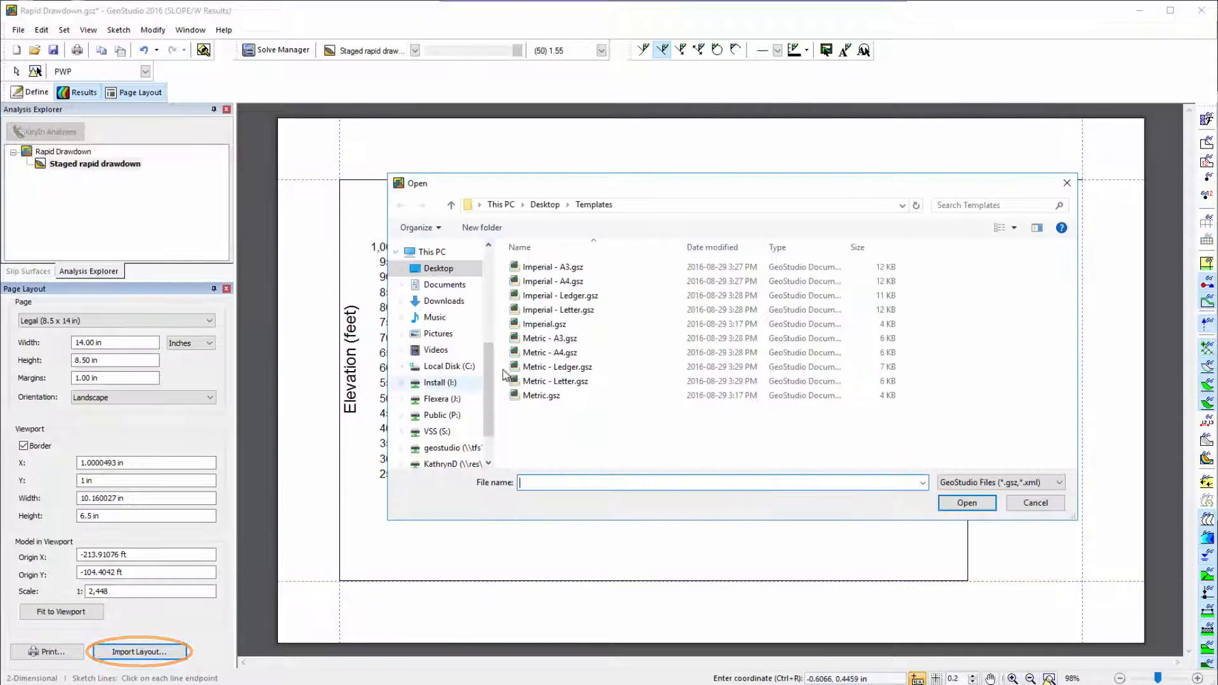
pyautogui.click(551, 337)
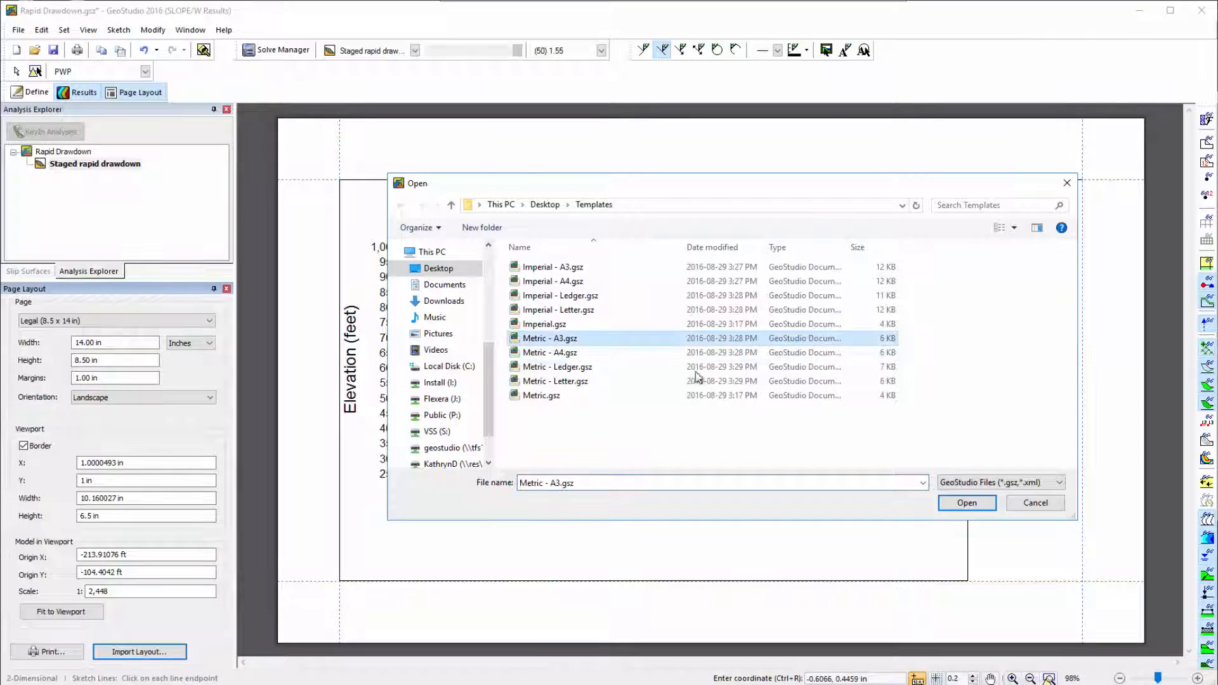
pyautogui.click(967, 502)
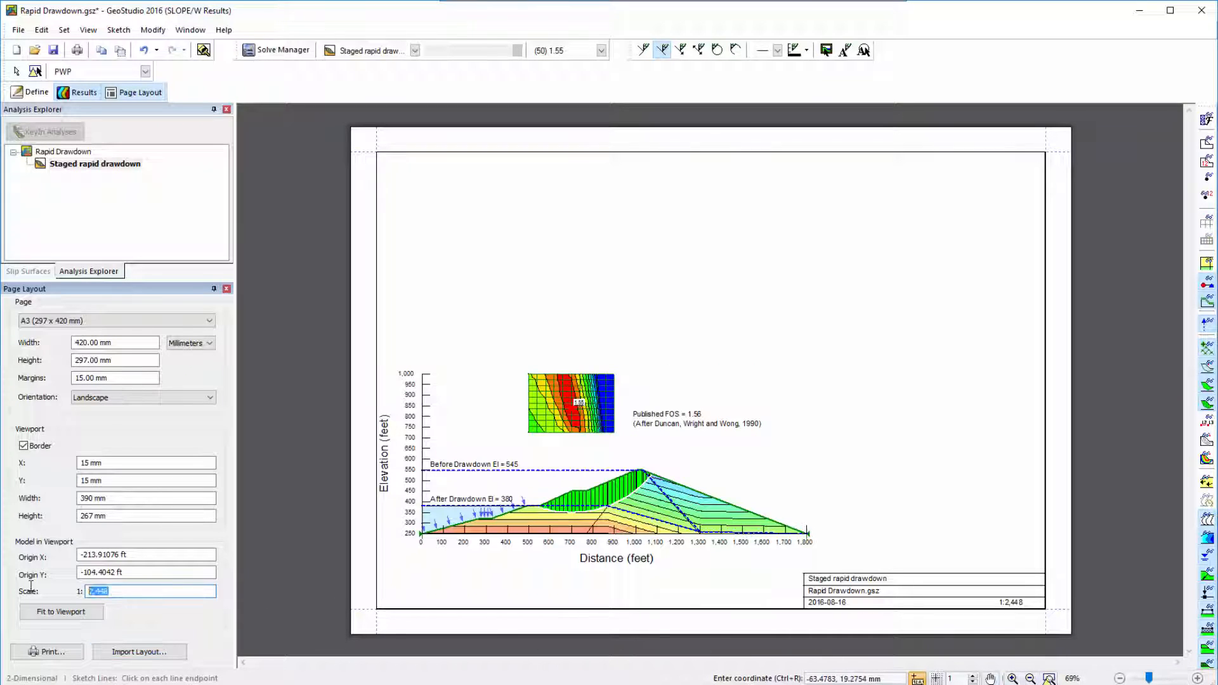
pyautogui.write('1,800')
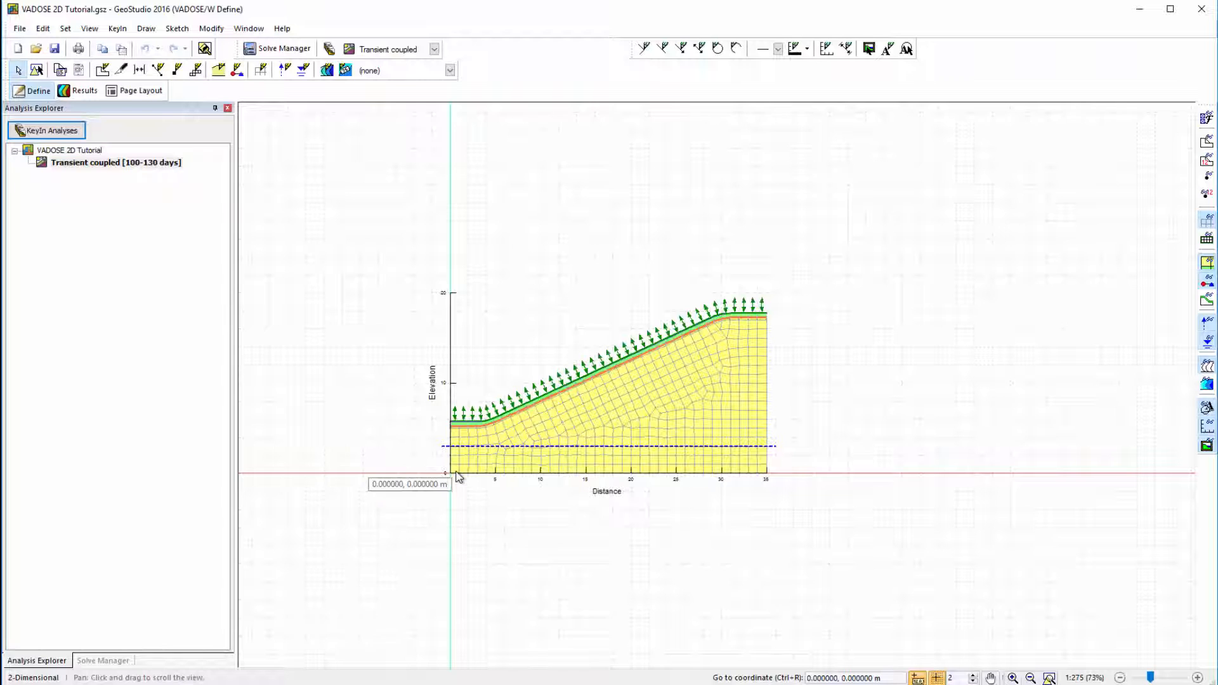
pyautogui.moveTo(916, 666)
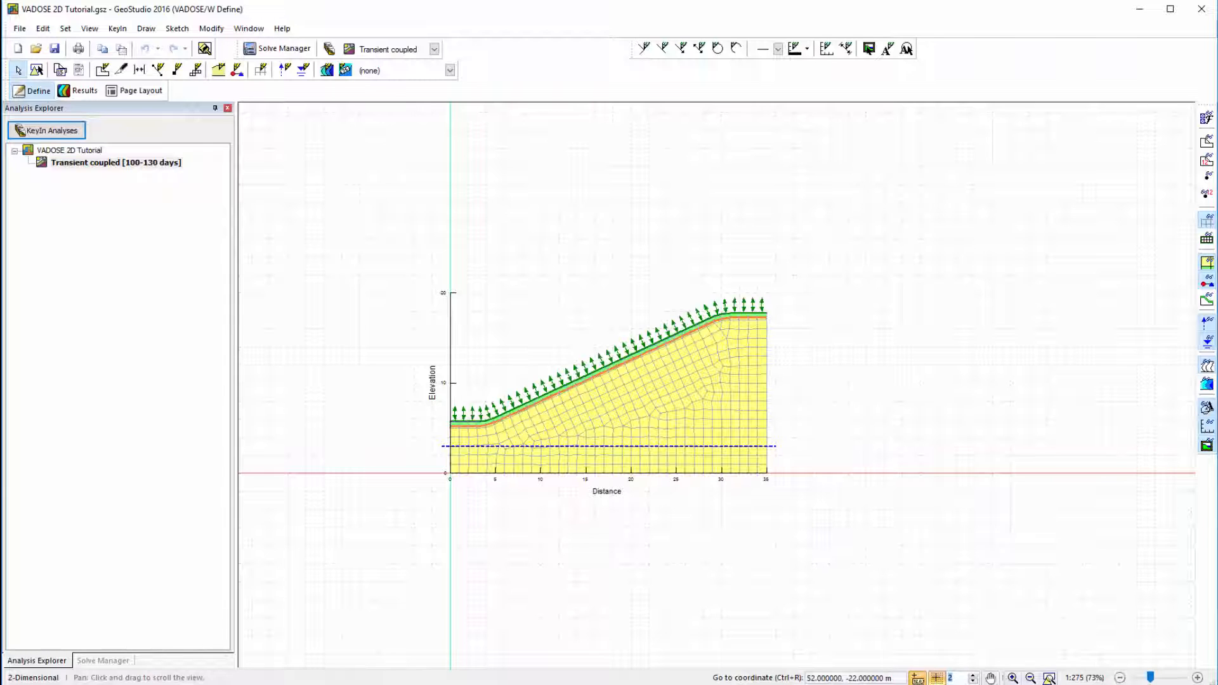
# - Enter a go-to coordinate of 52, −22 m in the status bar to shift the view
pyautogui.click(850, 677)
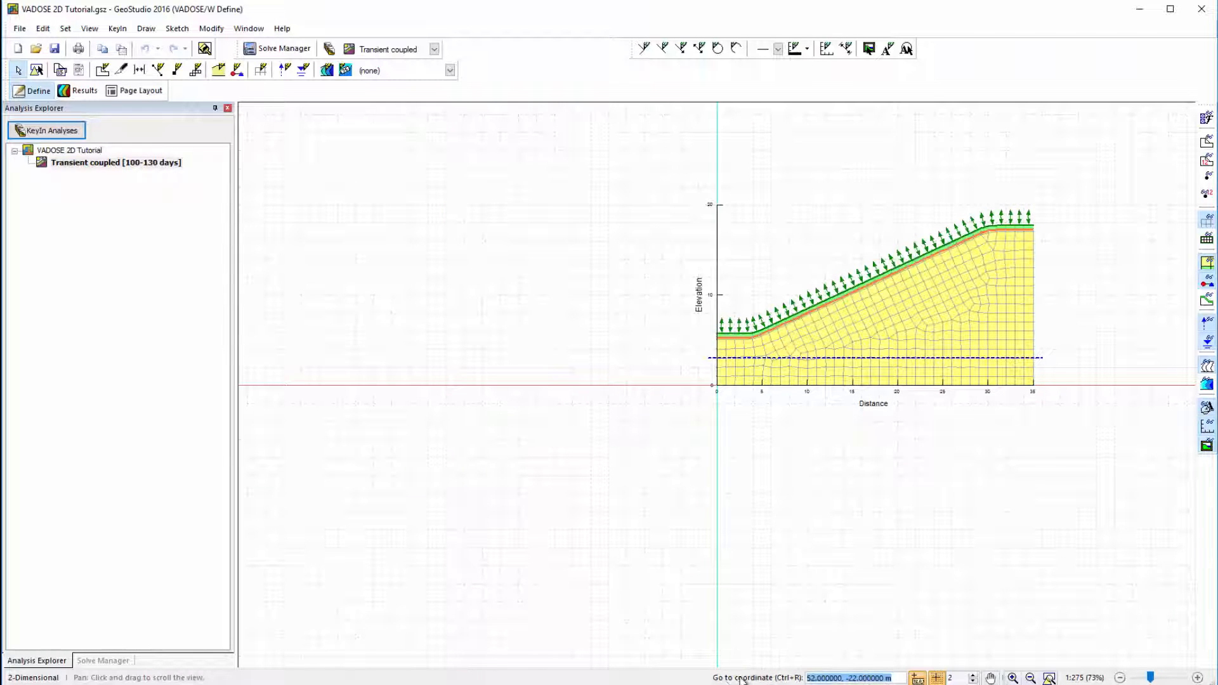
pyautogui.moveTo(1048, 678)
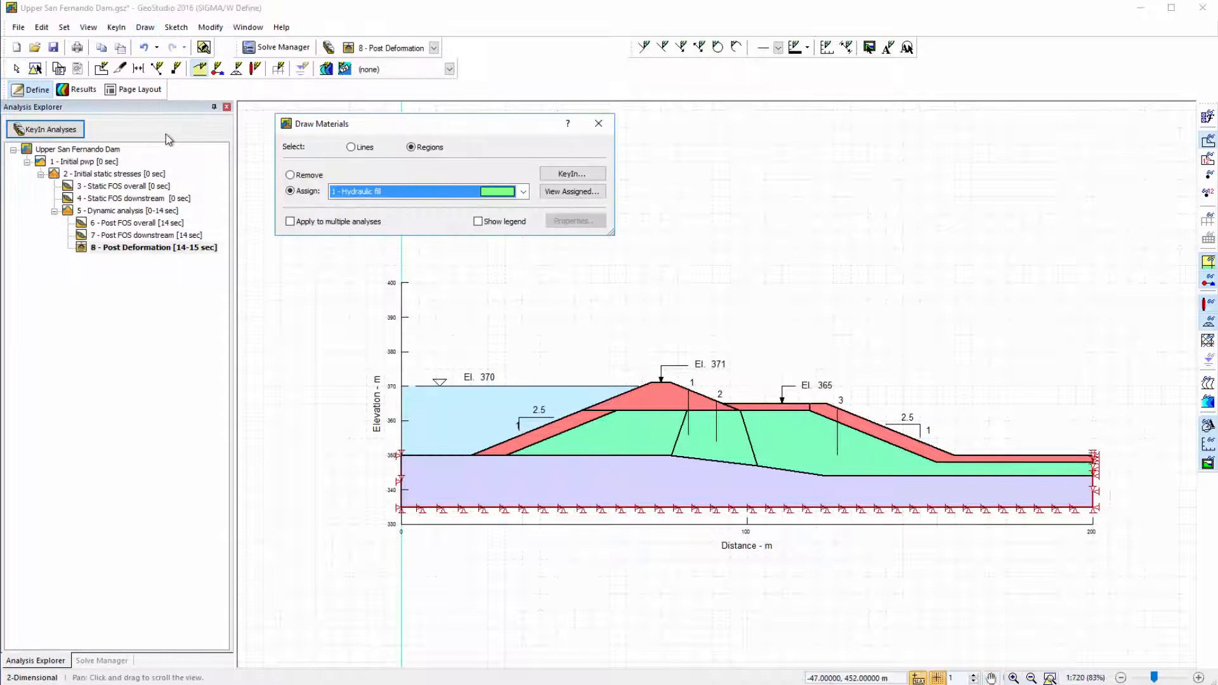
# - Tick all eight analyses for the Hydraulic fill assignment via Check All and close the materials dialog
pyautogui.click(291, 221)
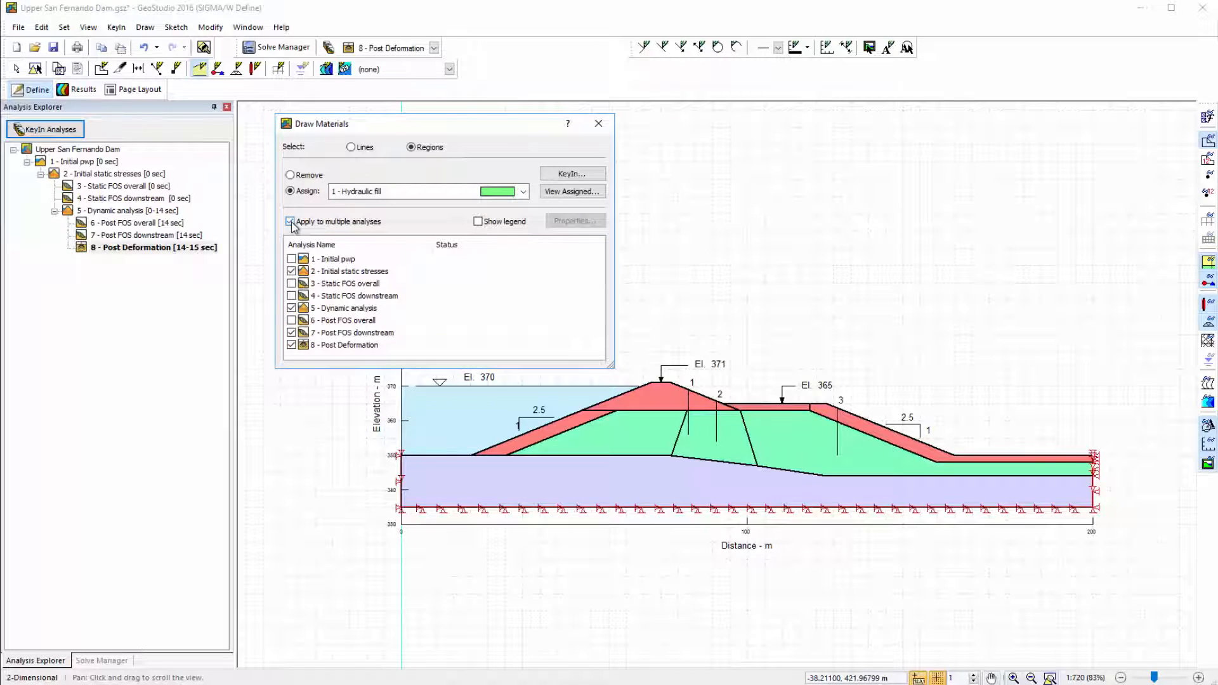
pyautogui.rightClick(350, 270)
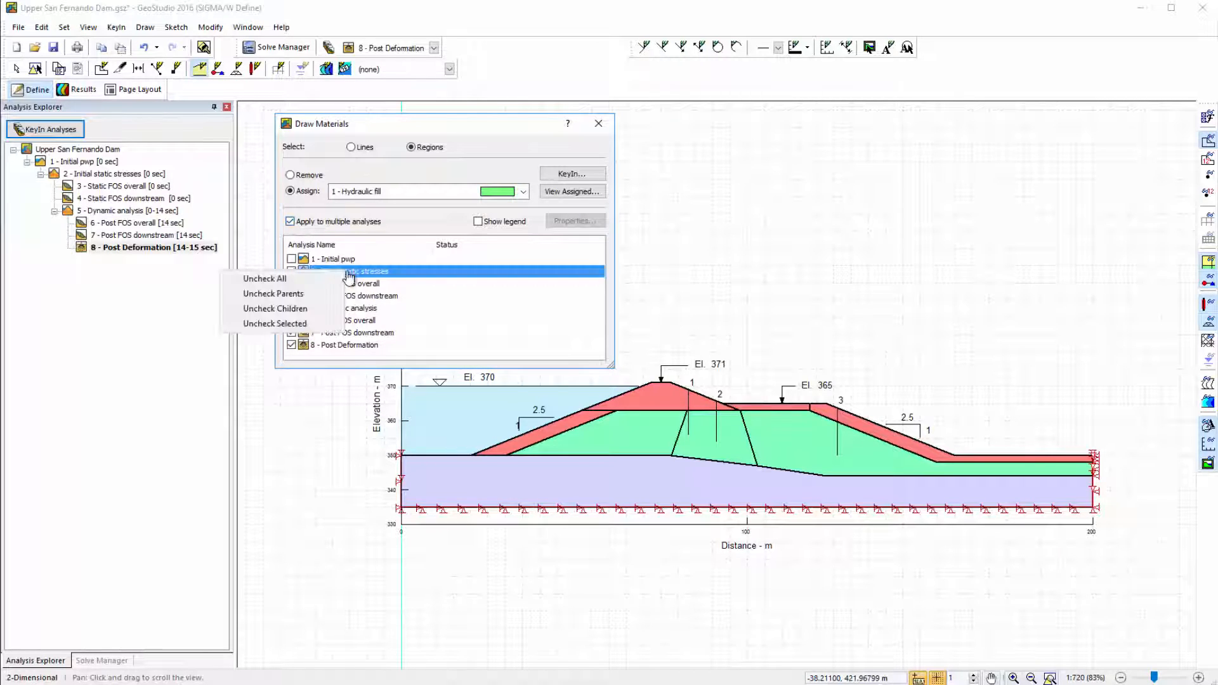
pyautogui.moveTo(272, 293)
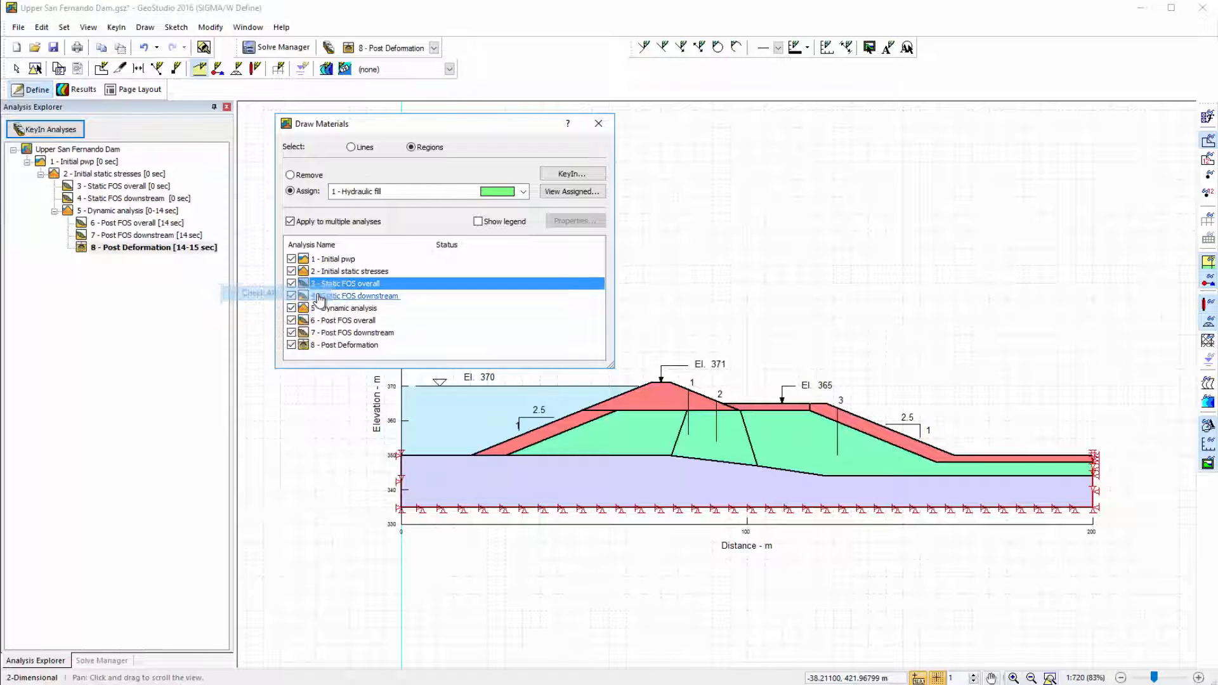
pyautogui.click(598, 123)
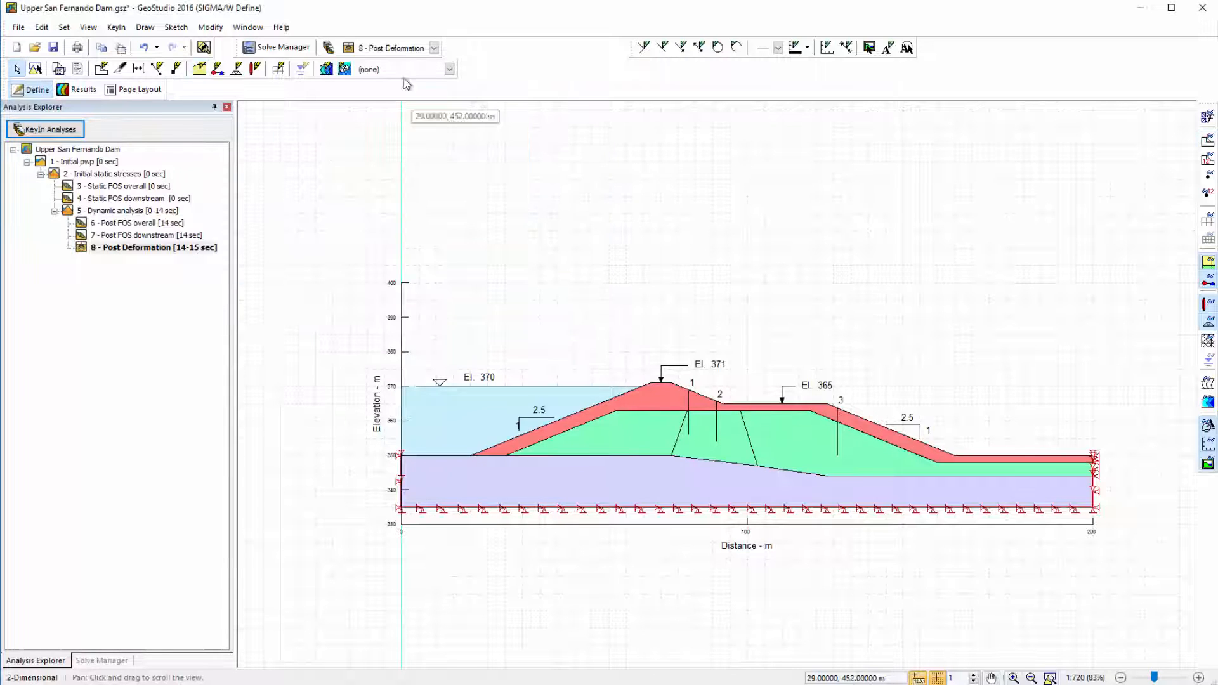
pyautogui.click(145, 27)
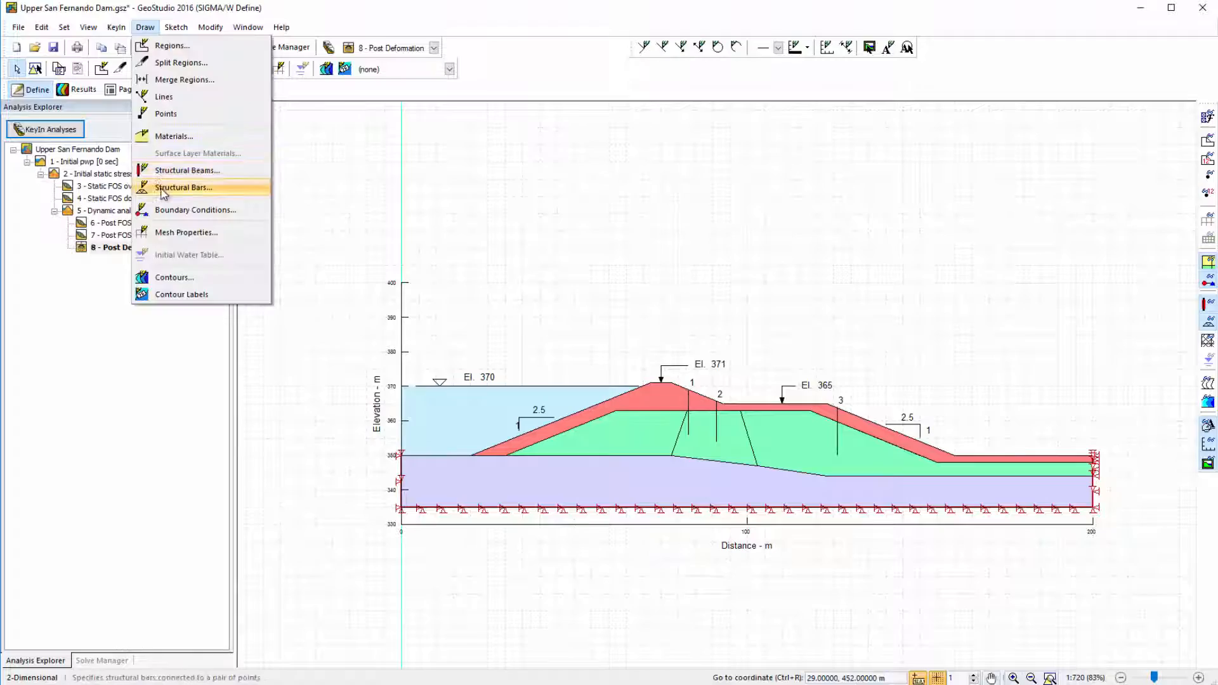
# - Start Draw Structural Bars and apply them to analyses 2, 5, 7 and 8
pyautogui.click(183, 188)
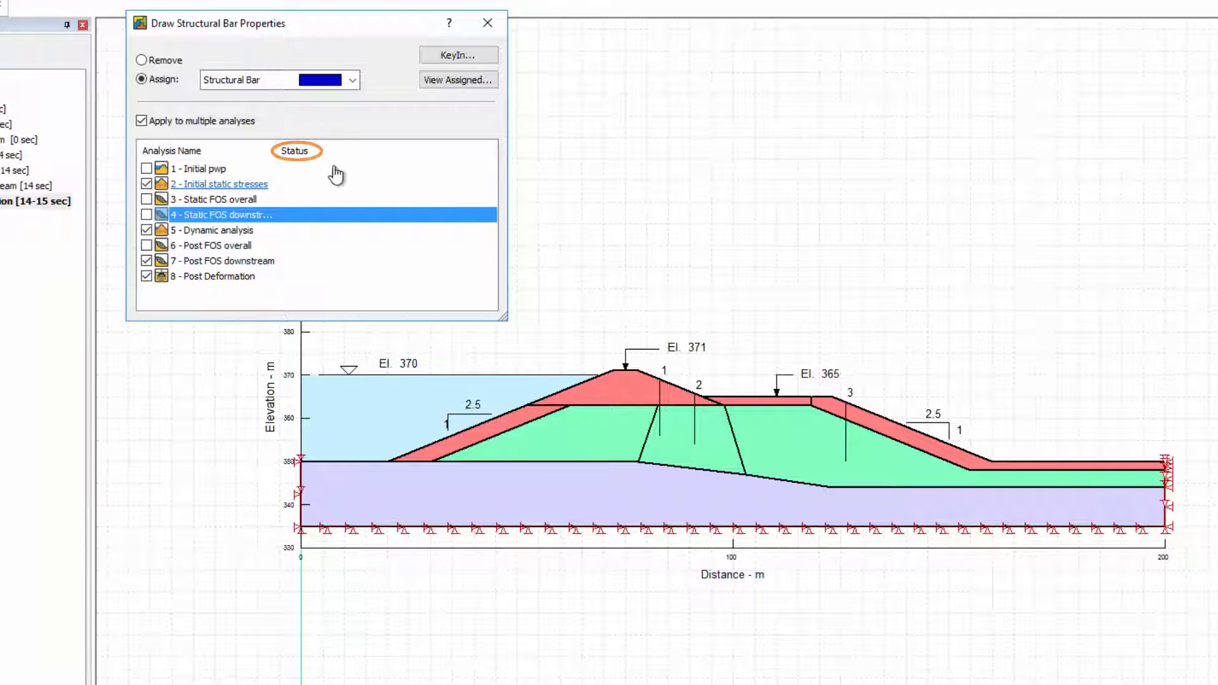
pyautogui.click(544, 407)
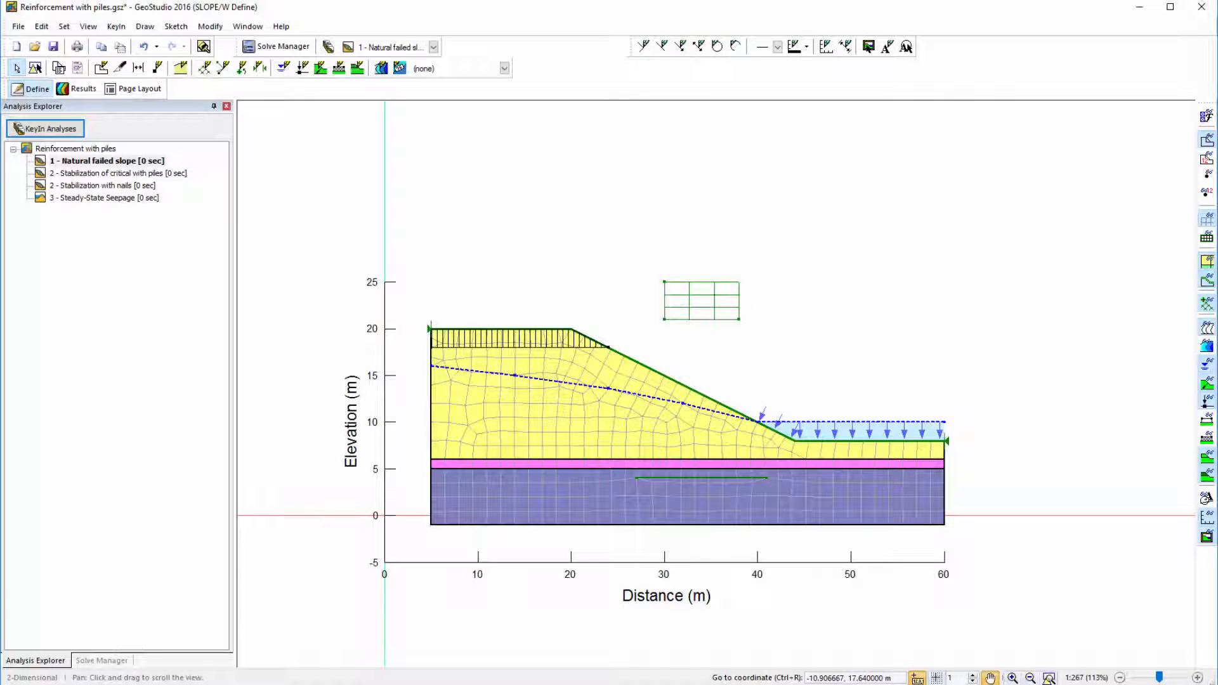
# - Use KeyIn Replace in Analyses to replace pore water pressure in Stabilization of critical with piles
pyautogui.click(115, 25)
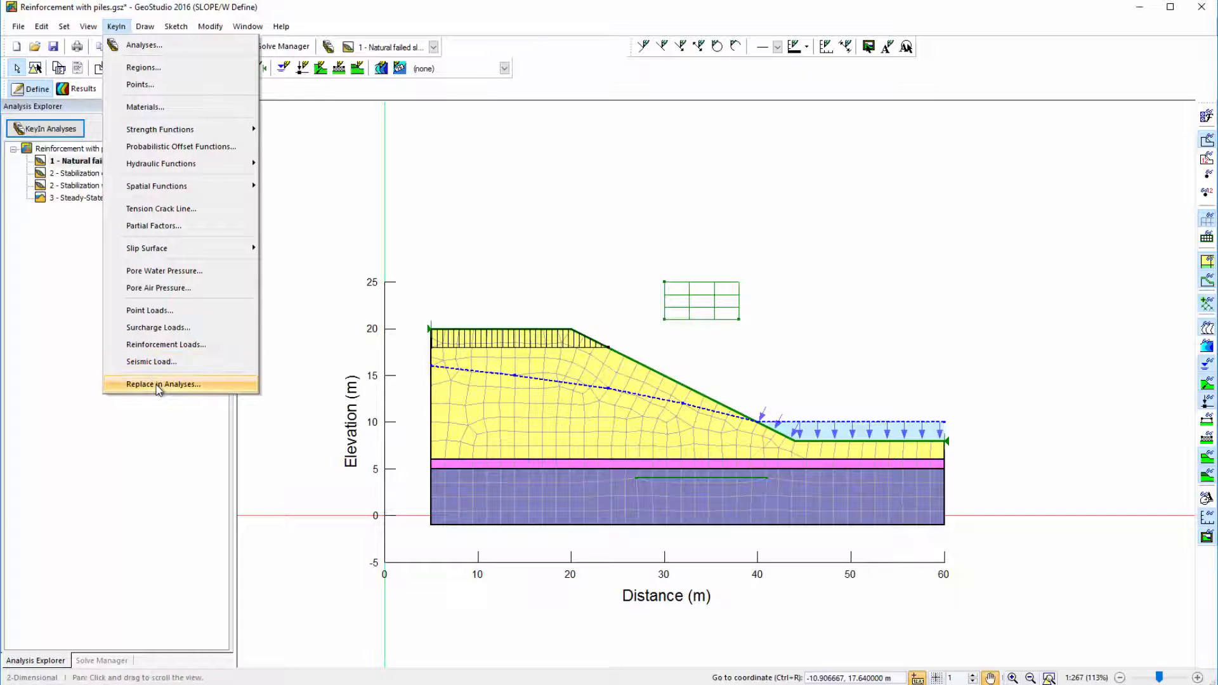
pyautogui.click(163, 383)
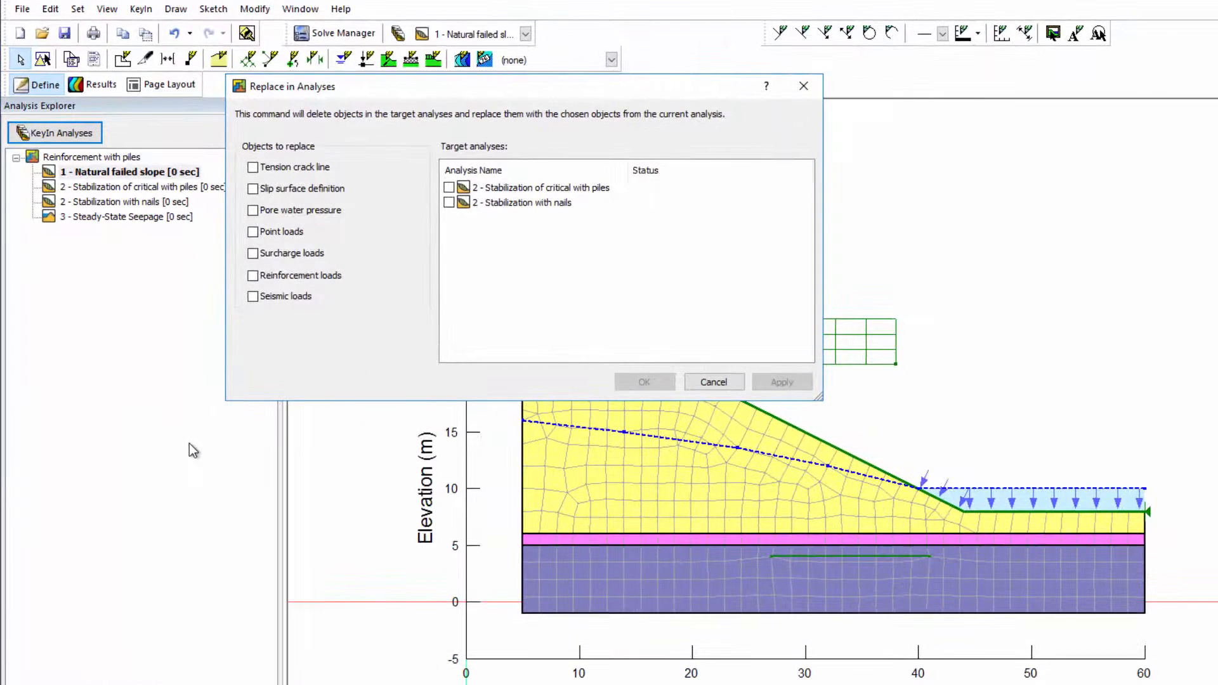
pyautogui.moveTo(316, 208)
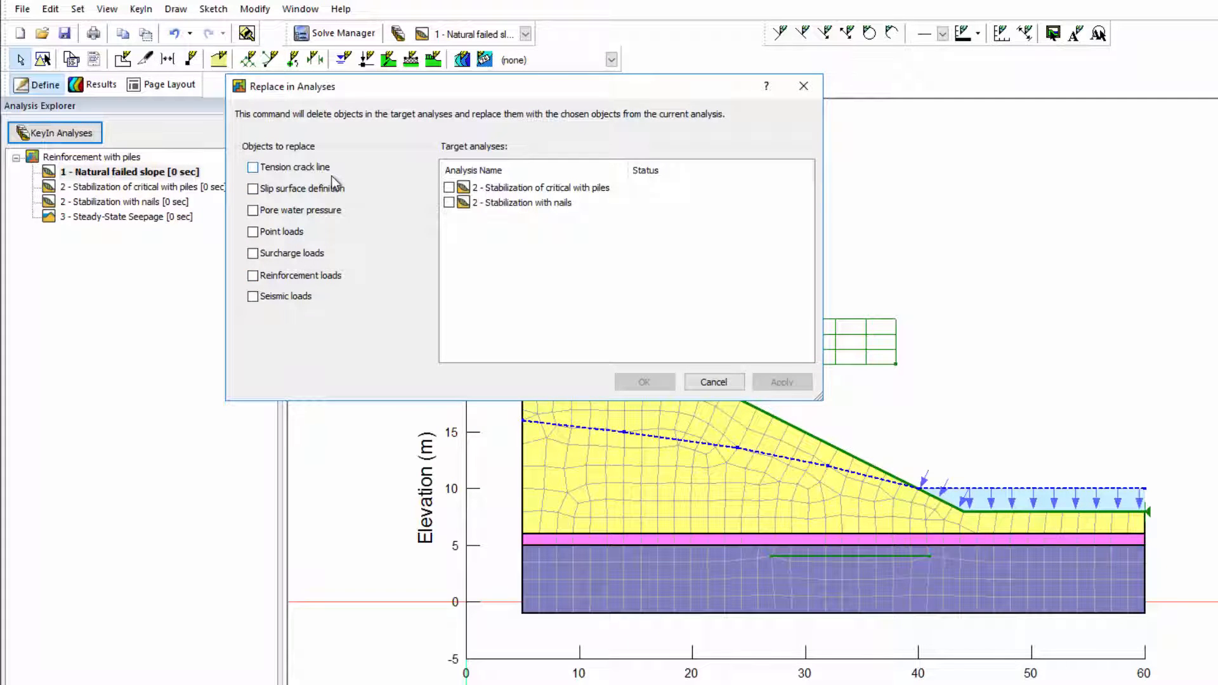
pyautogui.click(252, 210)
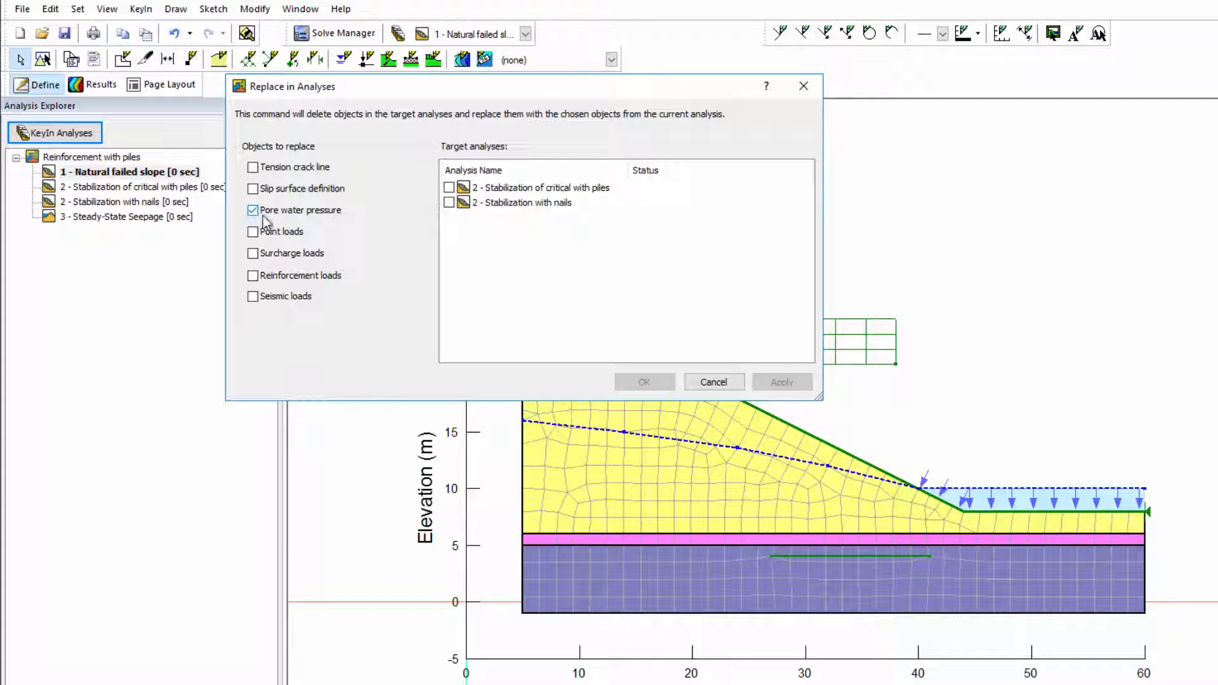
pyautogui.click(449, 188)
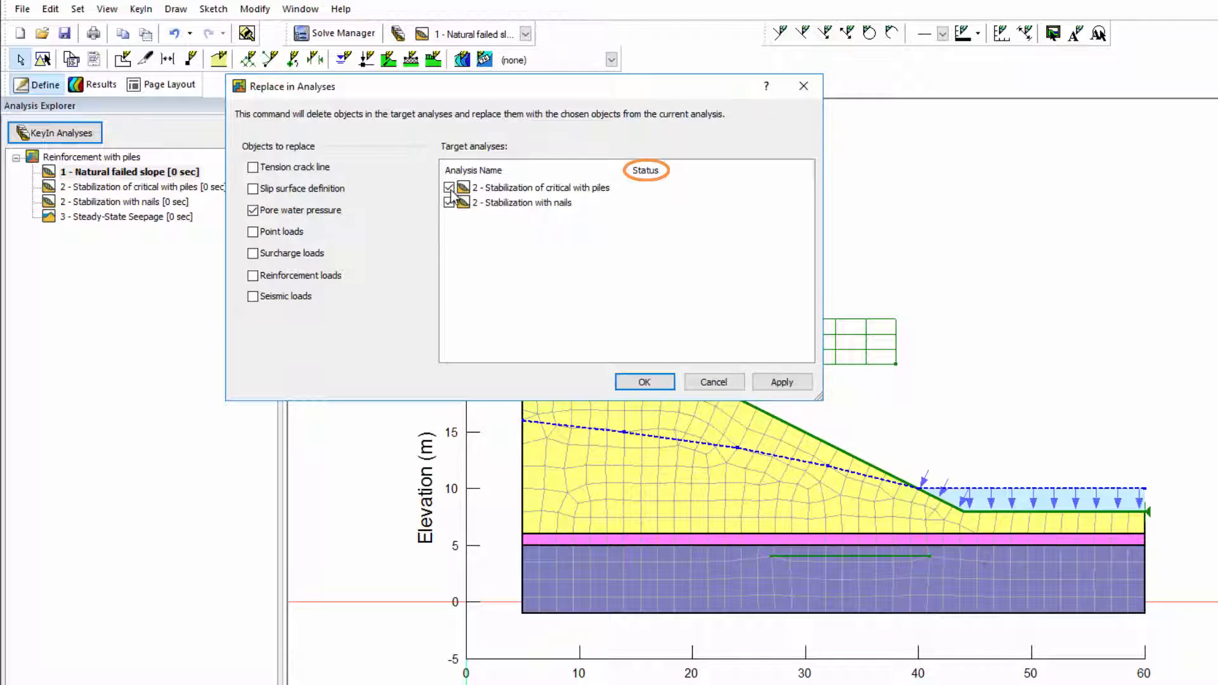
pyautogui.click(781, 382)
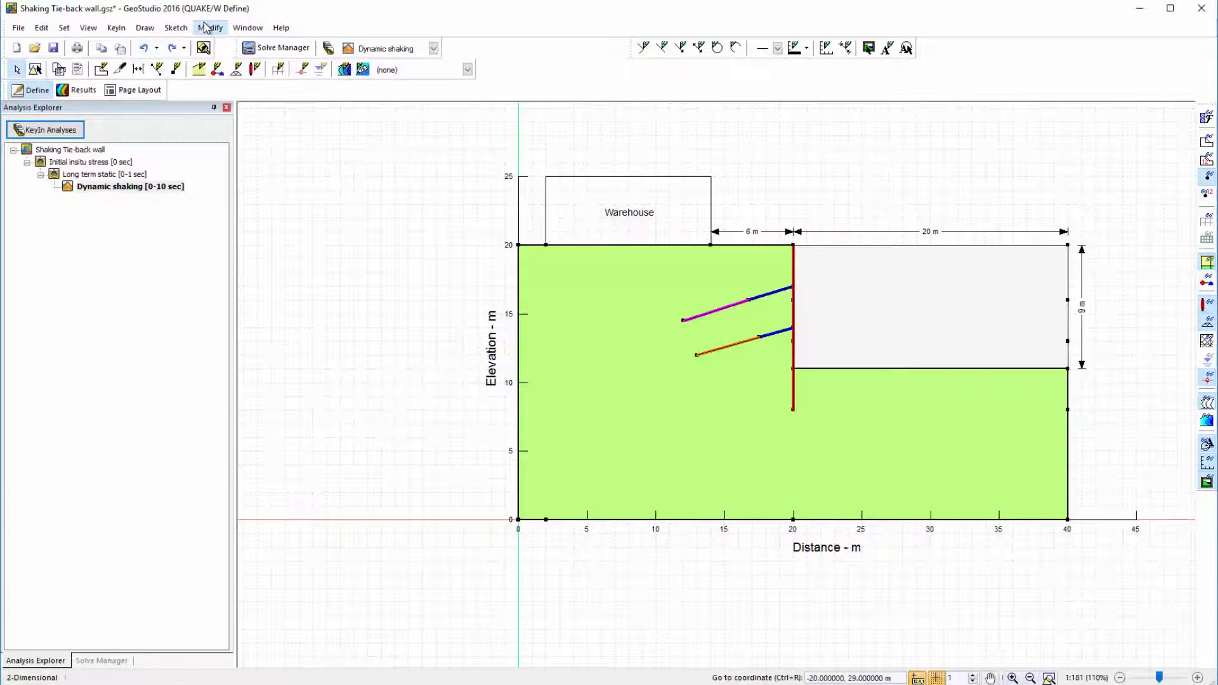
# - Make the warehouse roof sketch line blue and thicker, current analysis only, Point 1 X = 1.5 m
pyautogui.click(209, 27)
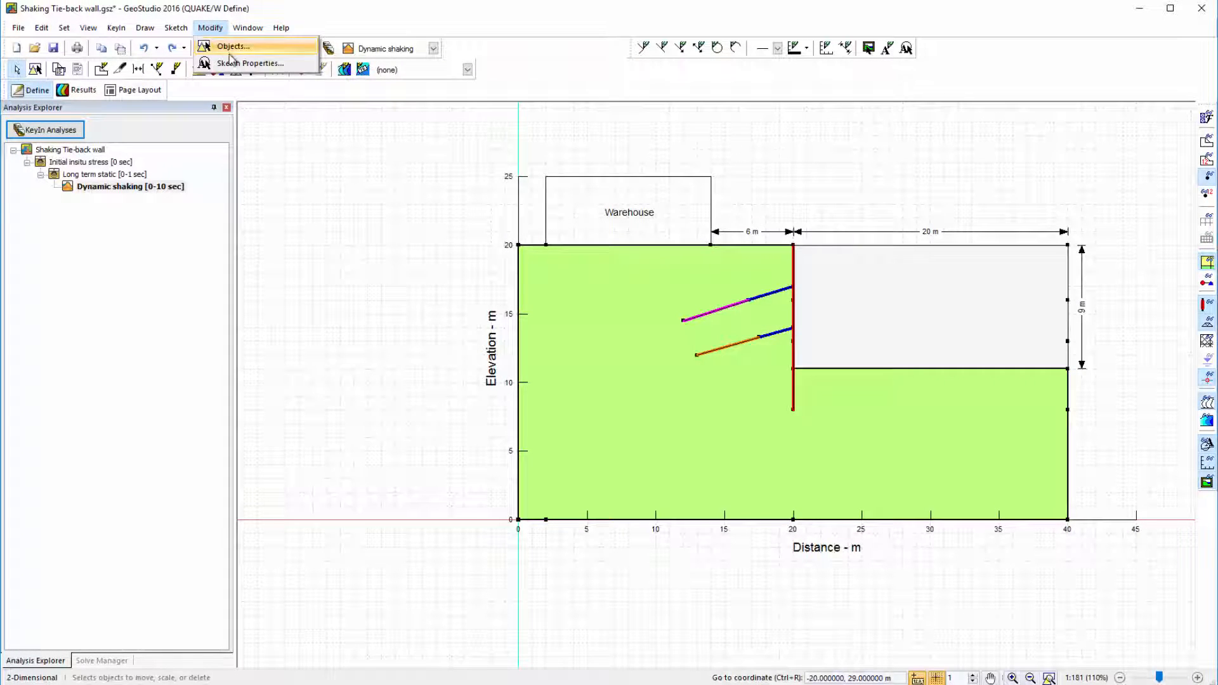
pyautogui.click(250, 64)
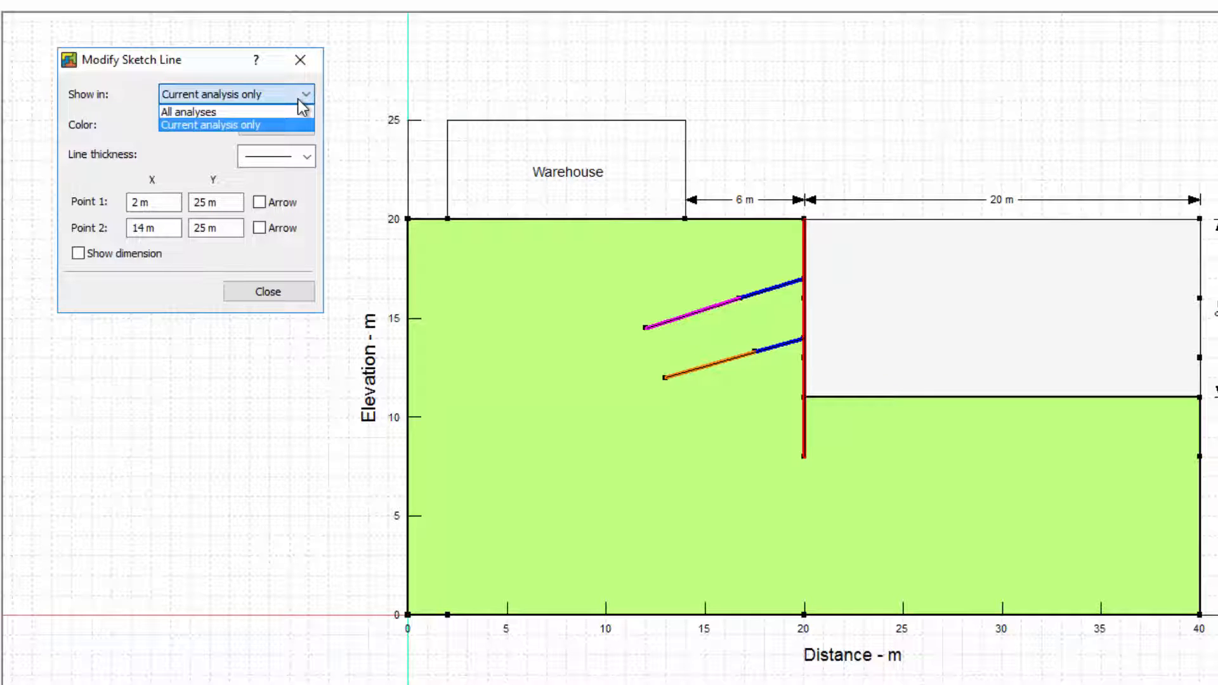
pyautogui.click(233, 124)
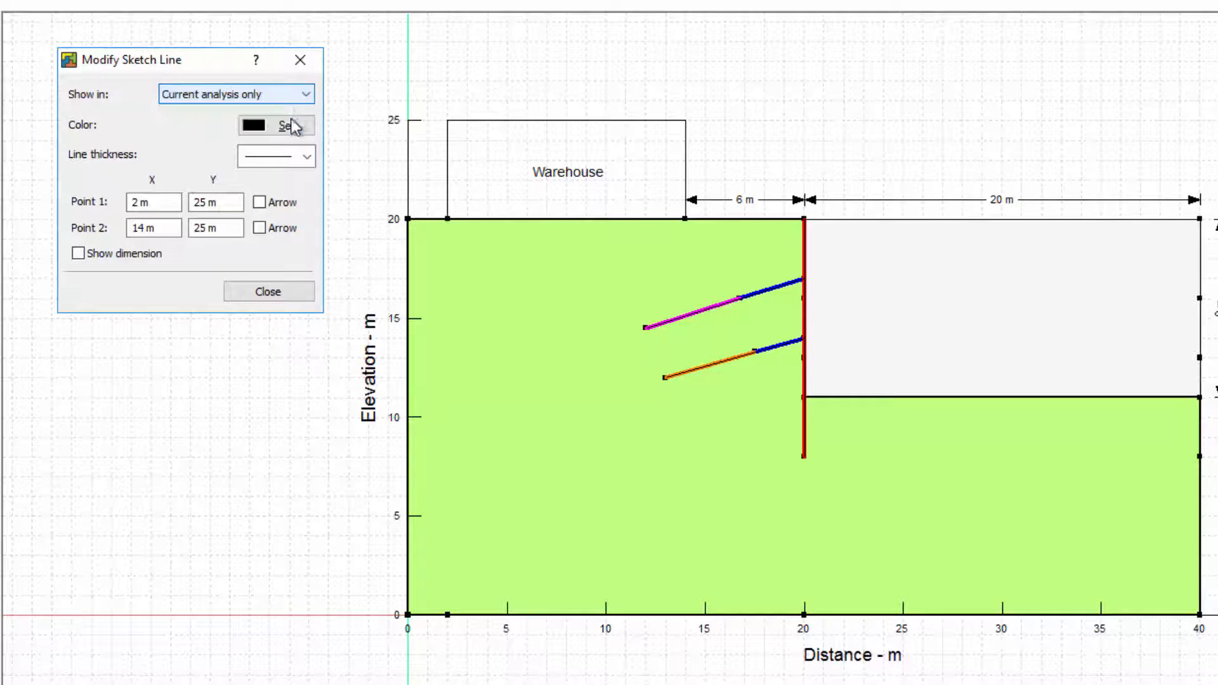
pyautogui.click(279, 126)
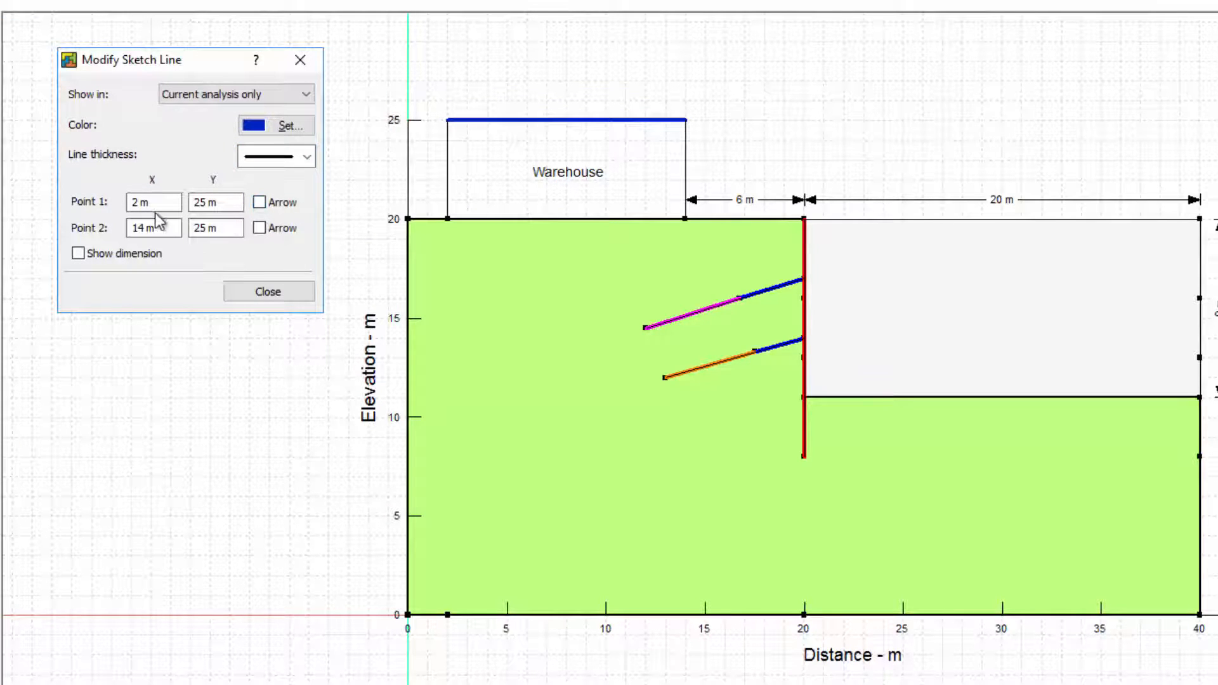
pyautogui.click(152, 203)
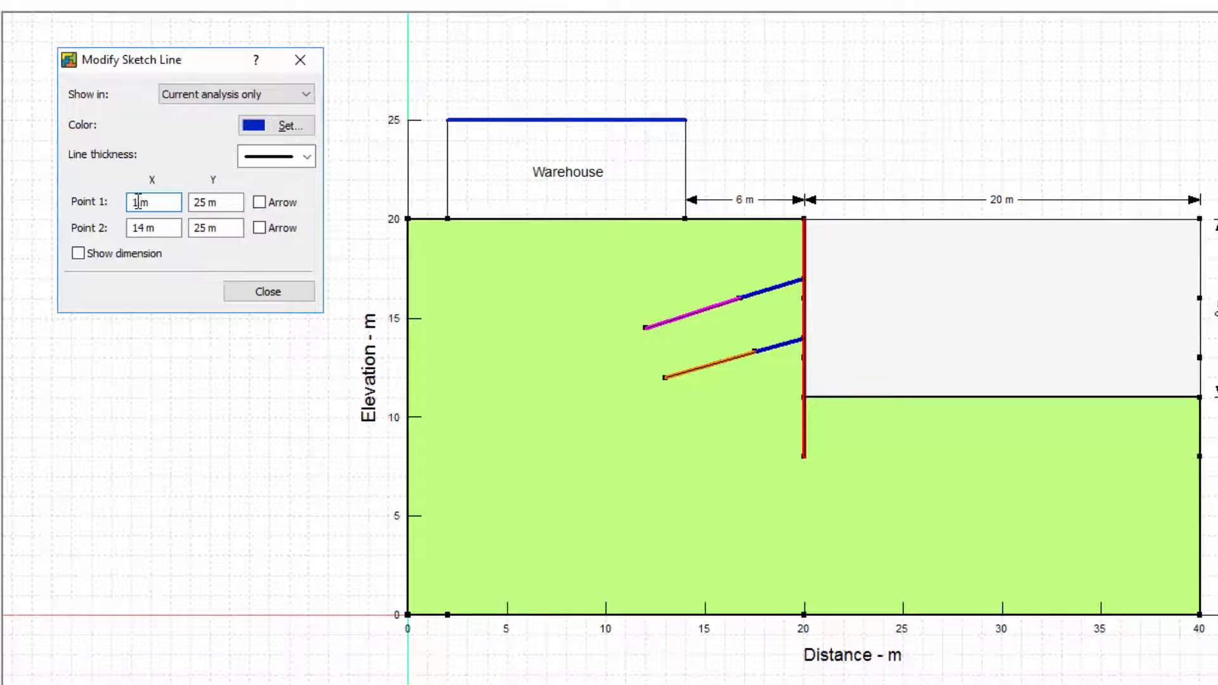
pyautogui.write('1.5 m')
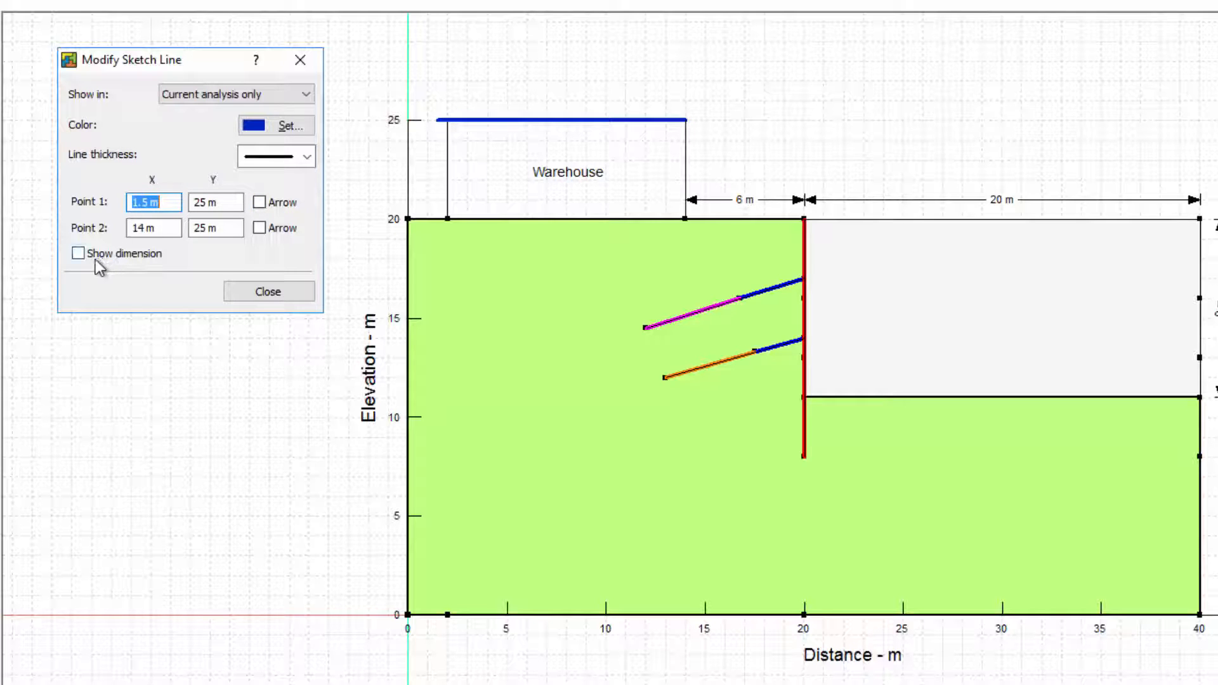